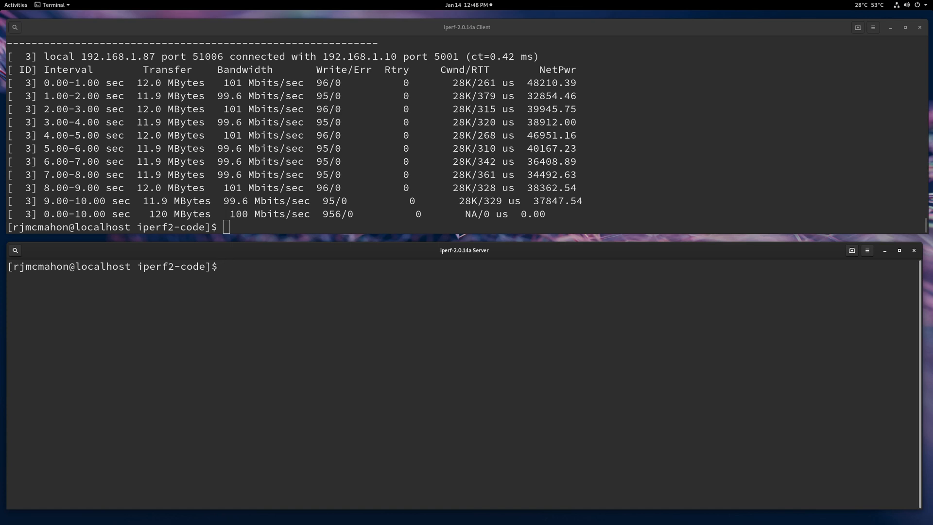
Step: Start the iperf server with -s -e -i 1, then run a client test to 192.168.1.10 with -b 100m
type("src/iperf -s -e -i 1")
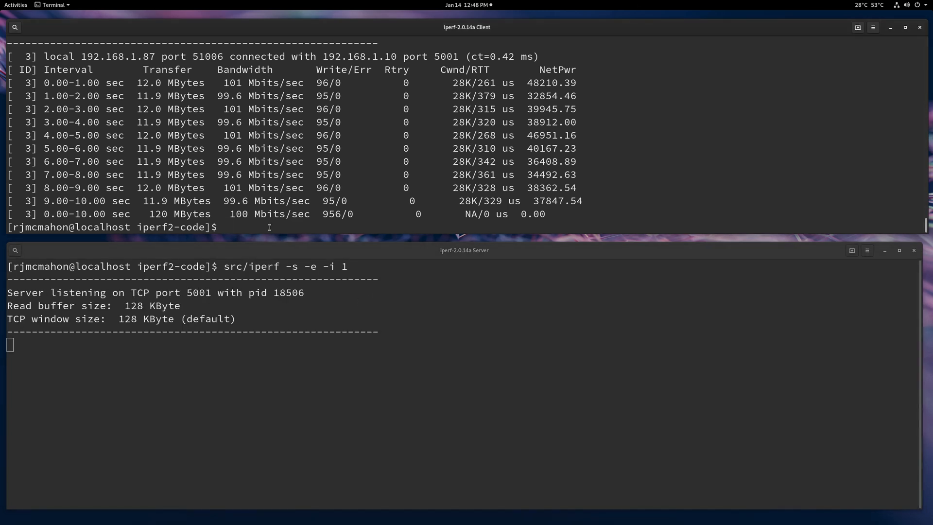
type("src/iperf -")
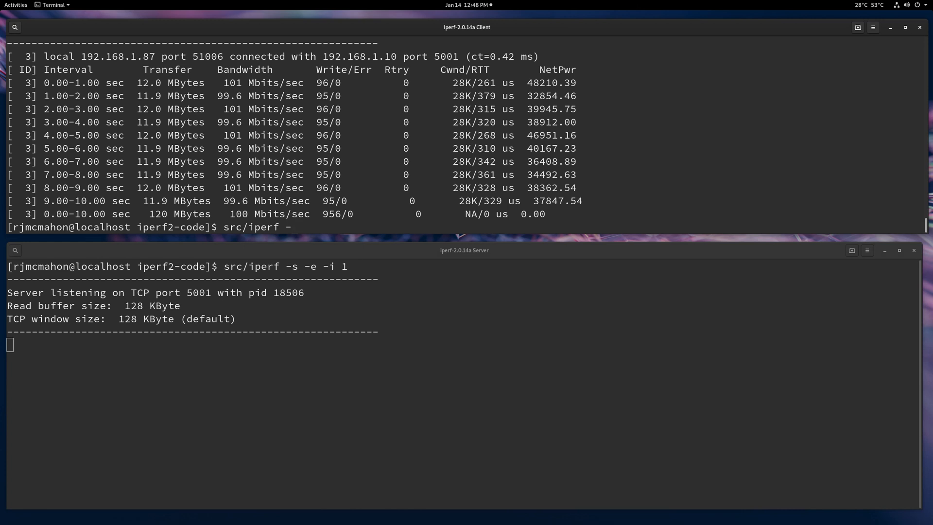
type("c")
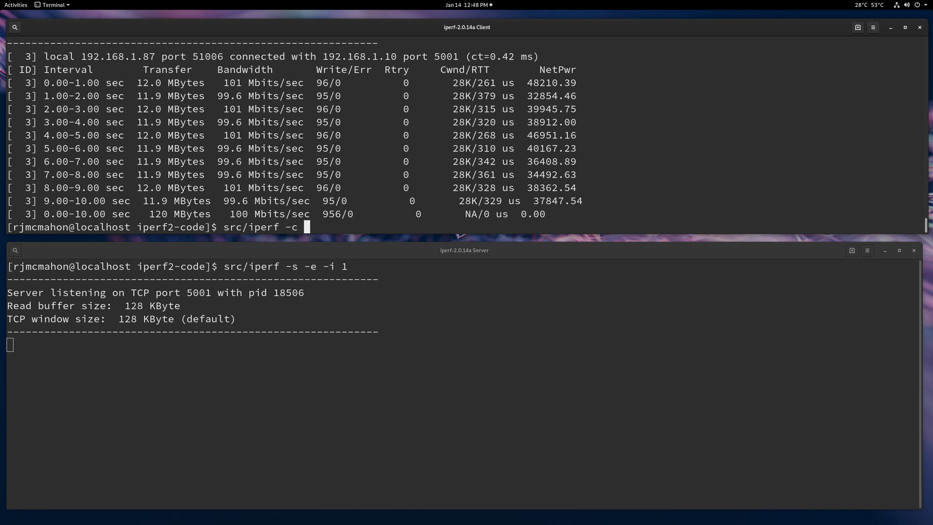
type("192.168")
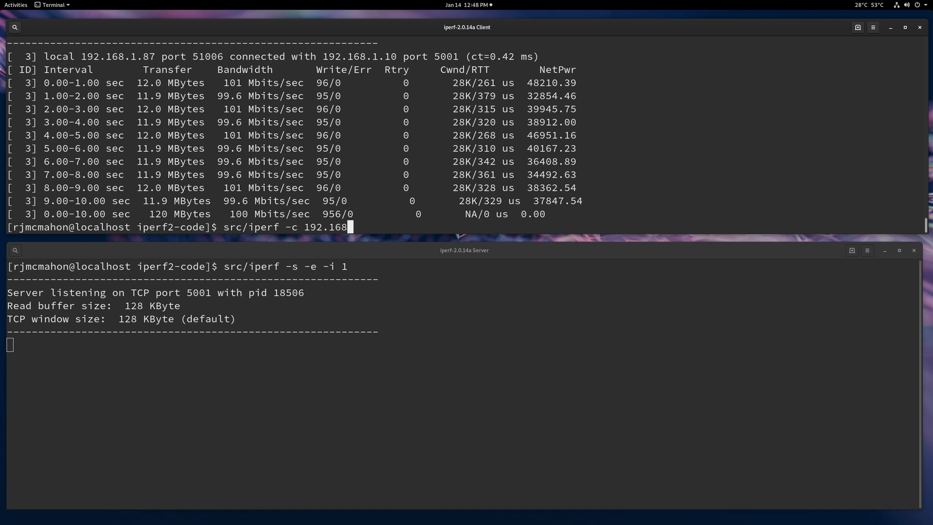
type(".1.10")
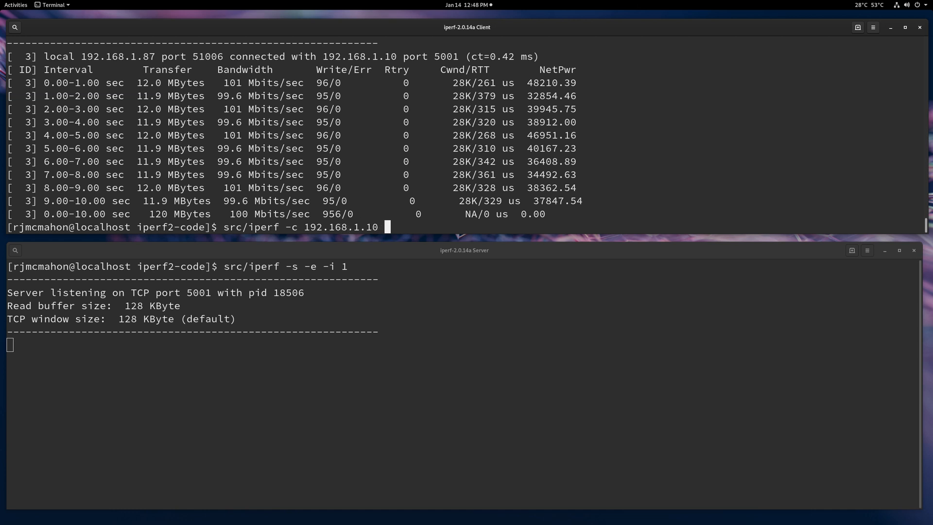
type("-i 1 -e")
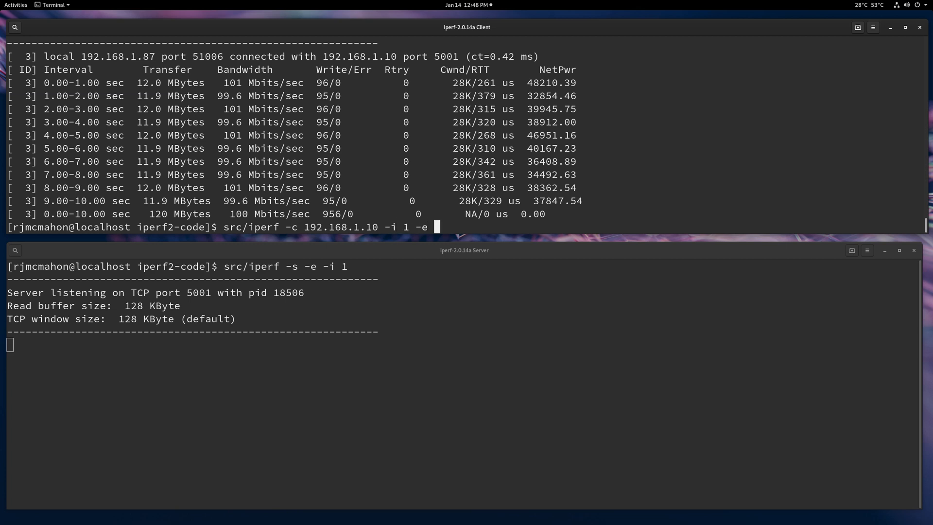
type("-b 100")
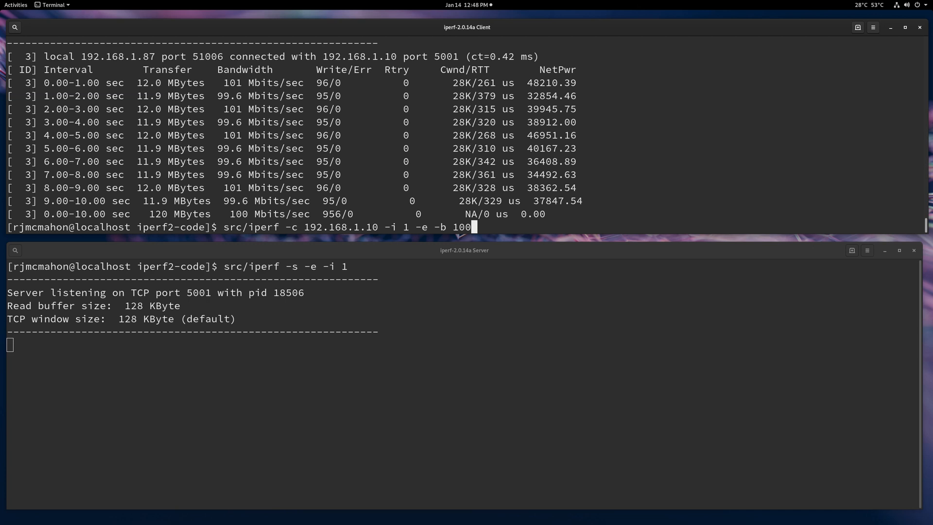
type("m")
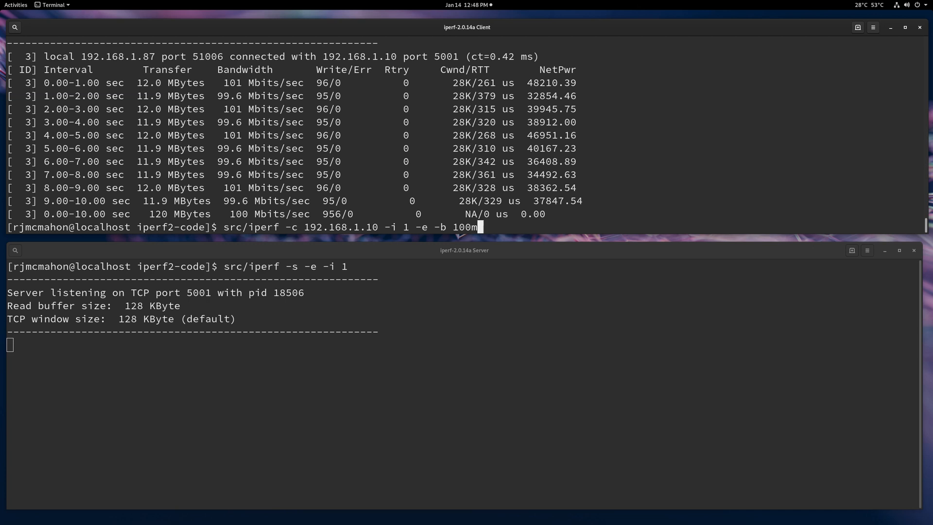
key("Return")
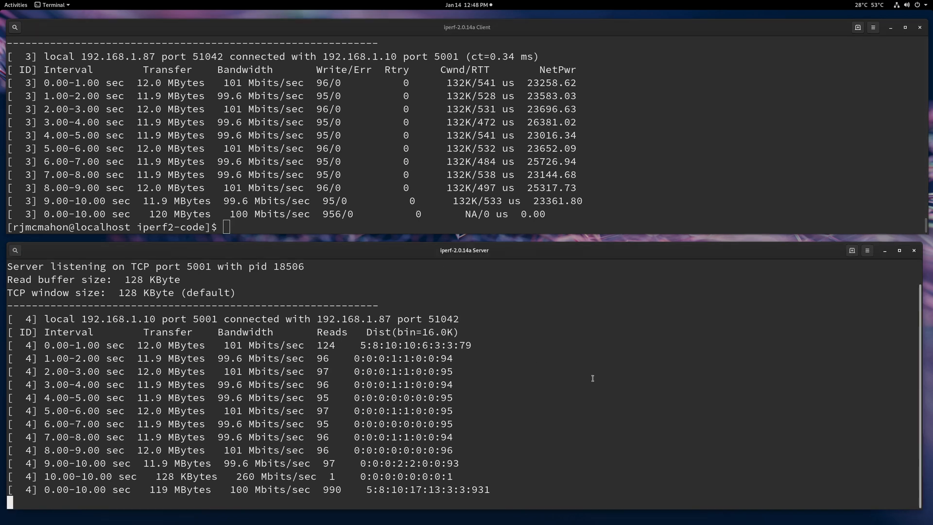
Step: Relaunch the server as 'src/iperf -s -e -i 1 -b 100m' to limit reads to 100m
type("src/iperf -s -e -i 1")
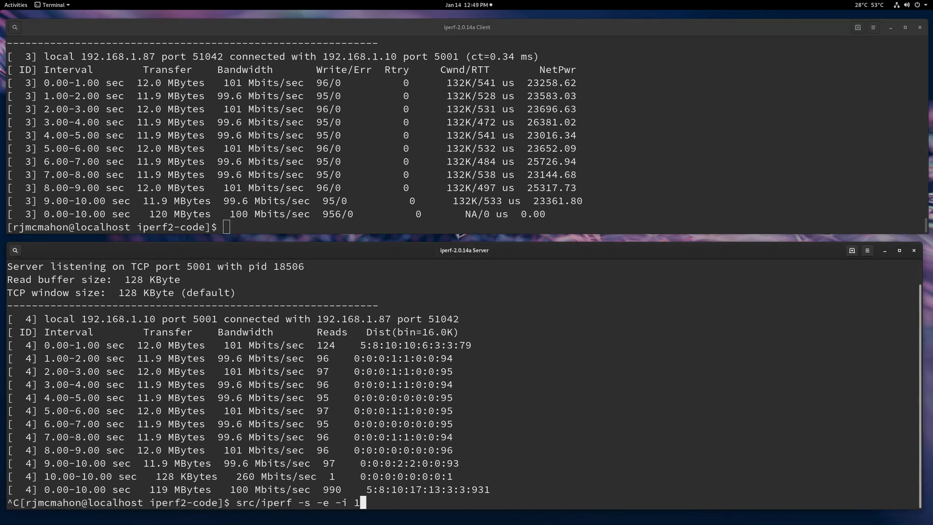
type("-b")
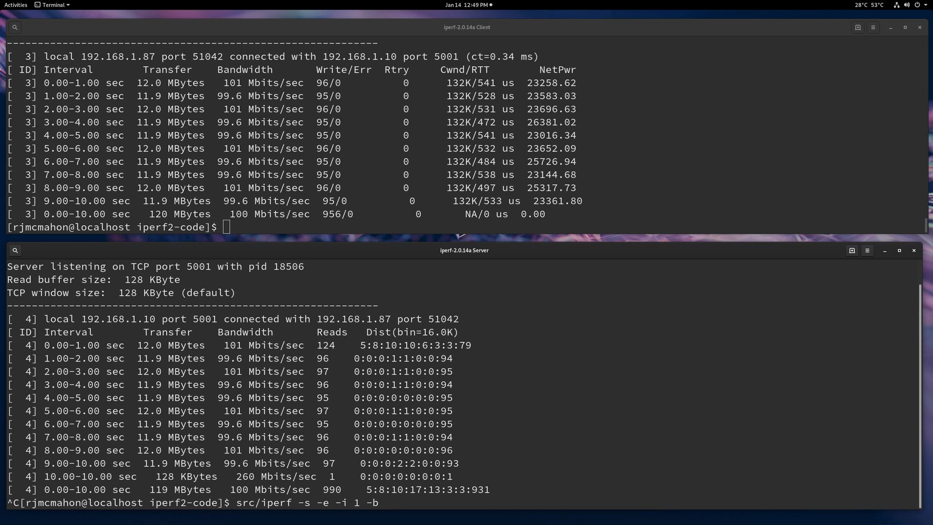
type("10")
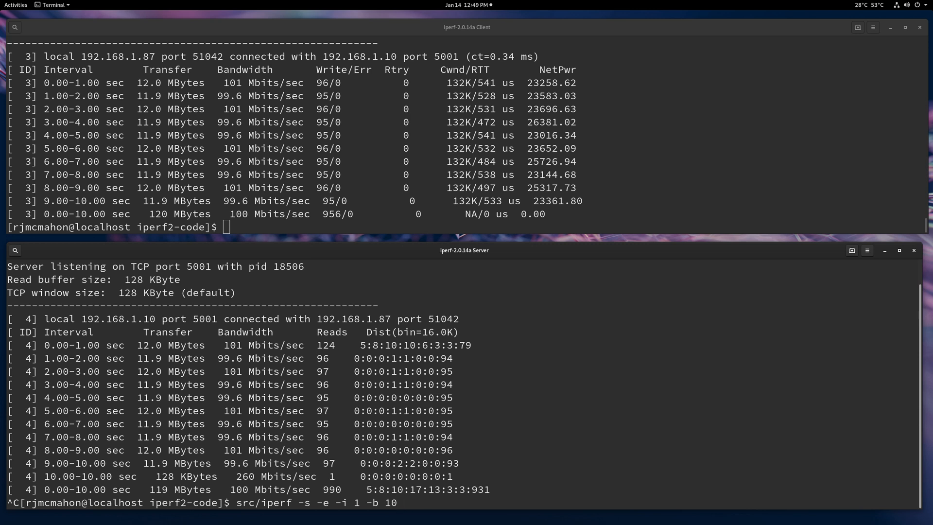
type("0m")
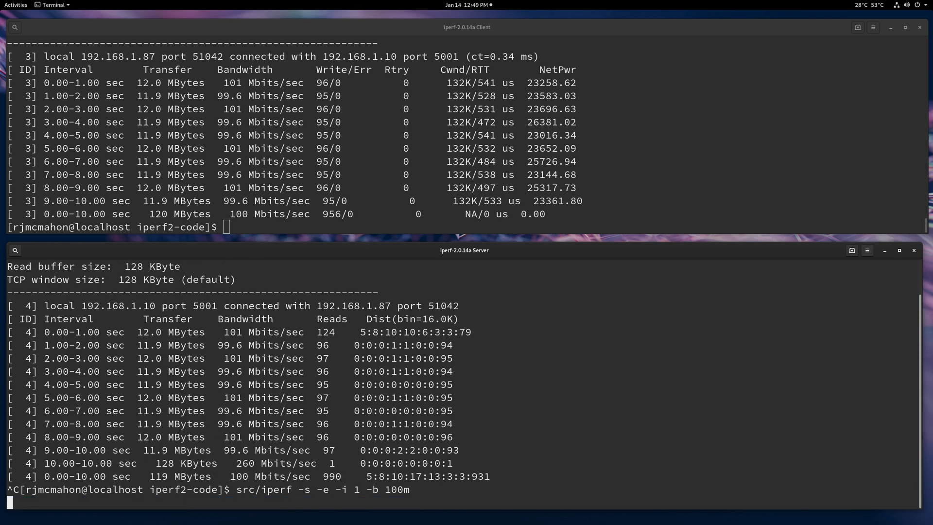
key("Return")
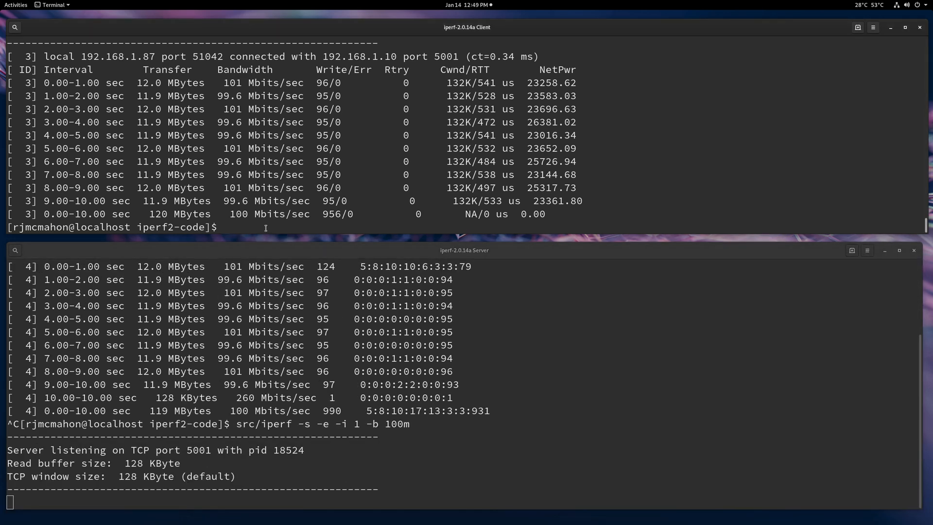
Step: Run 'src/iperf -c 192.168.1.10 -i 1 -e' with no rate limit against the server
type("src/iperf -c 192.168.1.10 -i 1 -e")
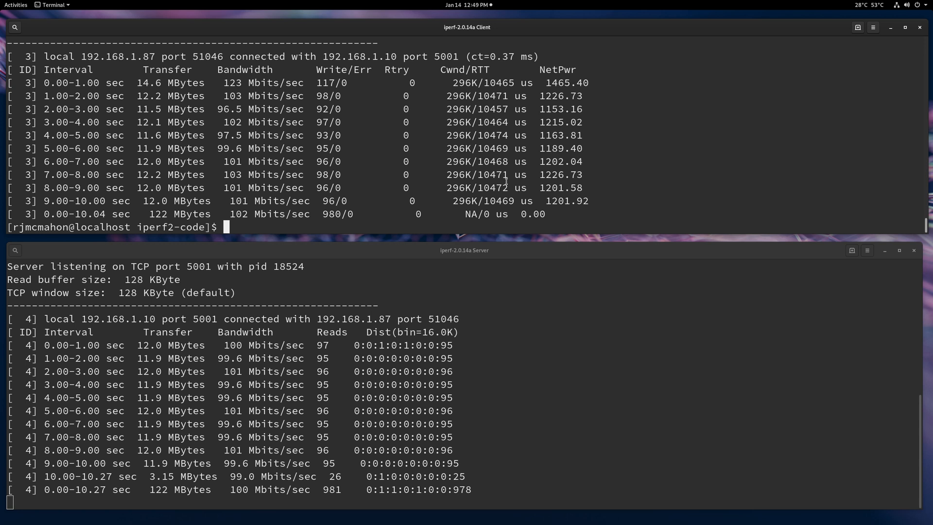
mouse_move(420, 251)
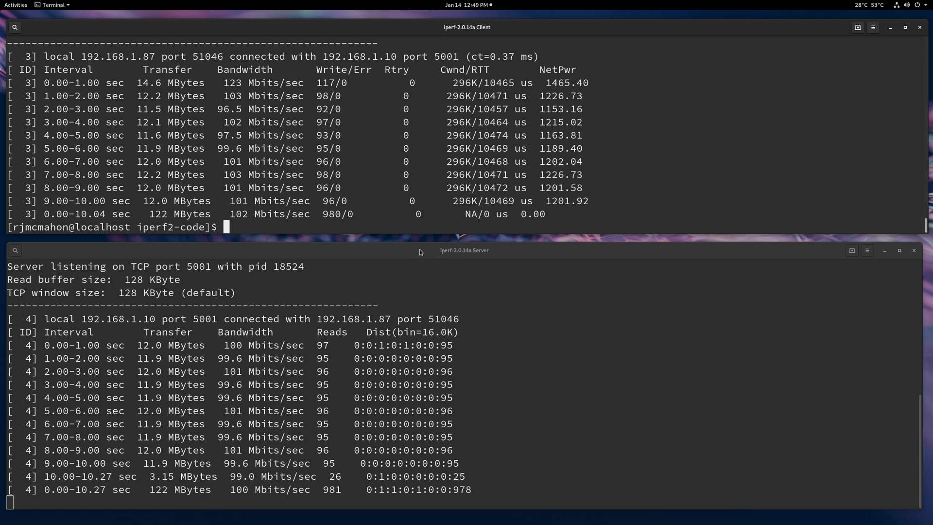
mouse_move(384, 255)
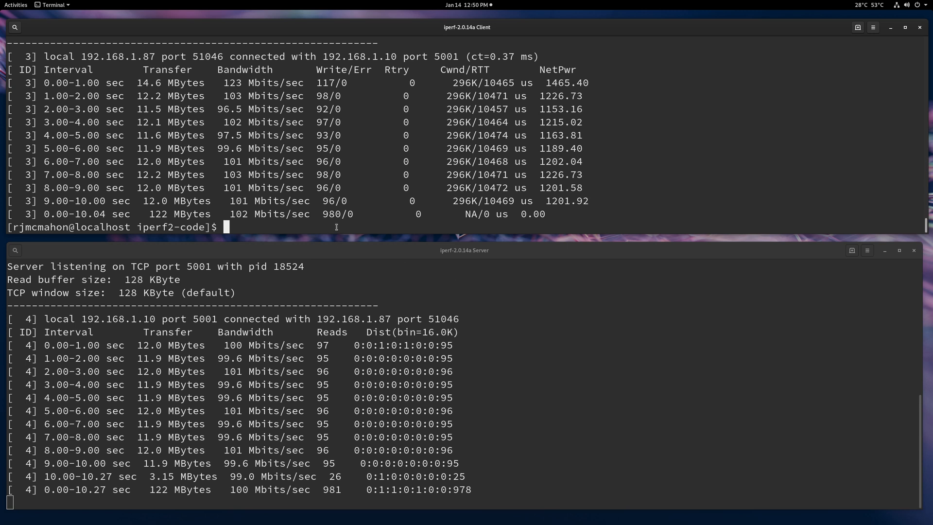
Step: Run the unlimited client test to 192.168.1.10 at about 9.41 Gbits/sec, then stop the server
type("src/iperf -c 192.168.1.10 -i 1 -e")
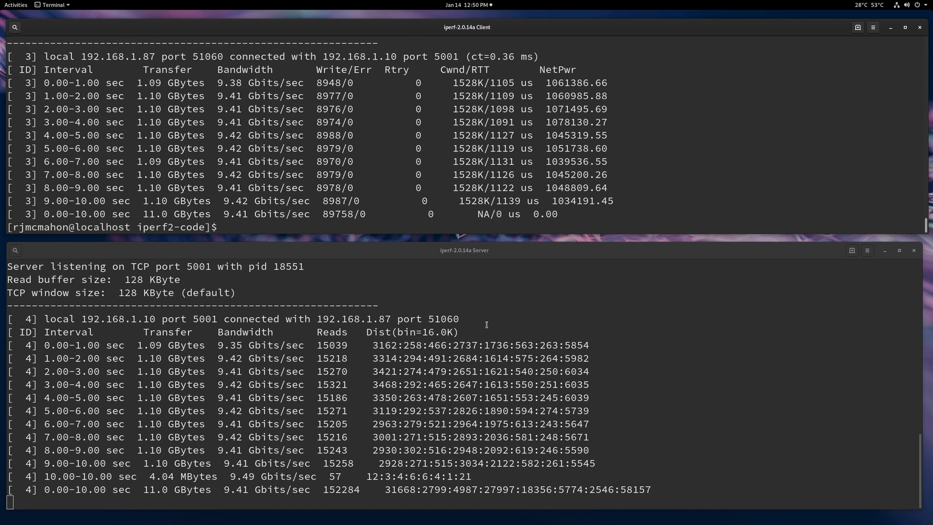
key("ctrl+c")
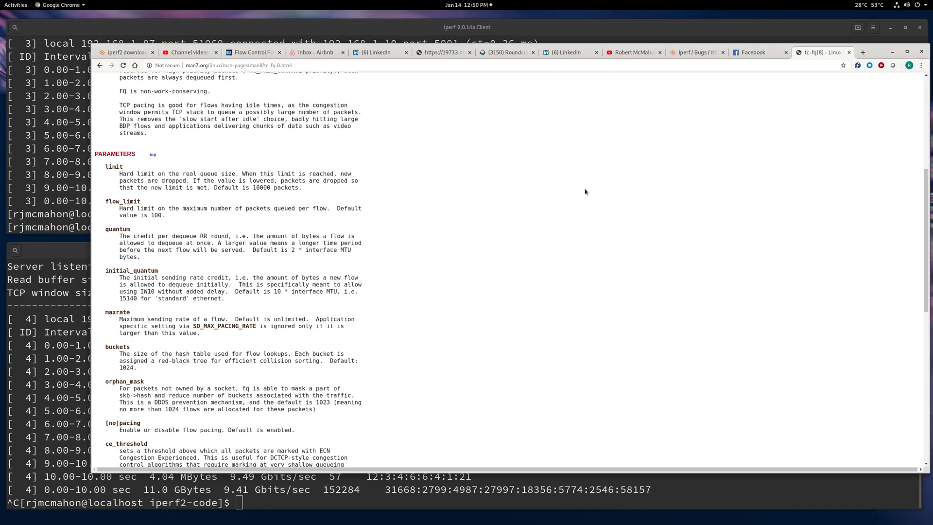
Step: Scroll through the tc-fq(8) man page parameters in Chrome
scroll("down", 3)
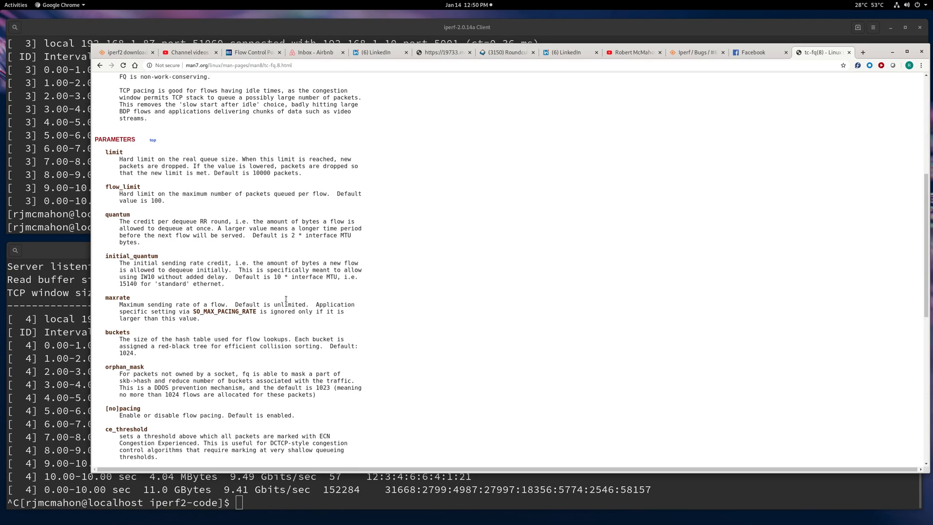
scroll("up", 3)
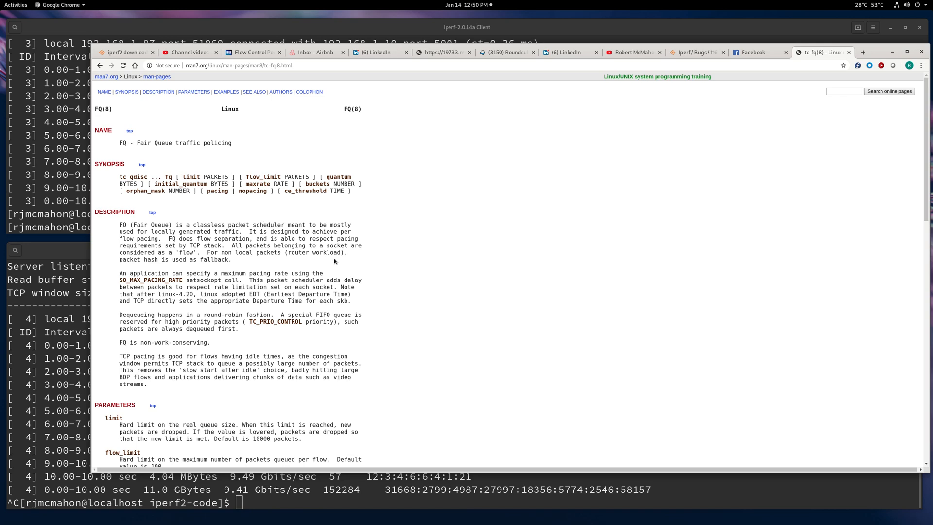
scroll("down", 3)
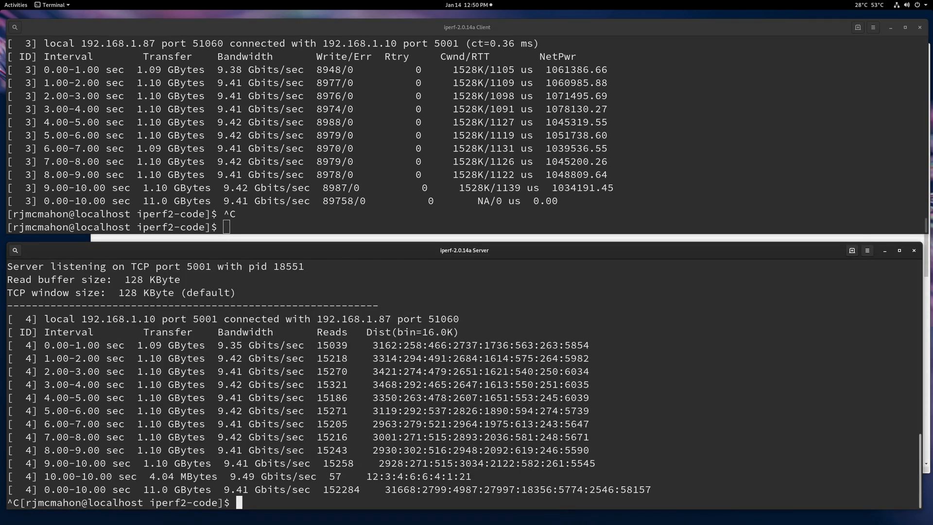
Step: Start the server with -s -e -i 1 and type a client command paced with --fq-rate 100m
type("src/iperf -s -e -i 1")
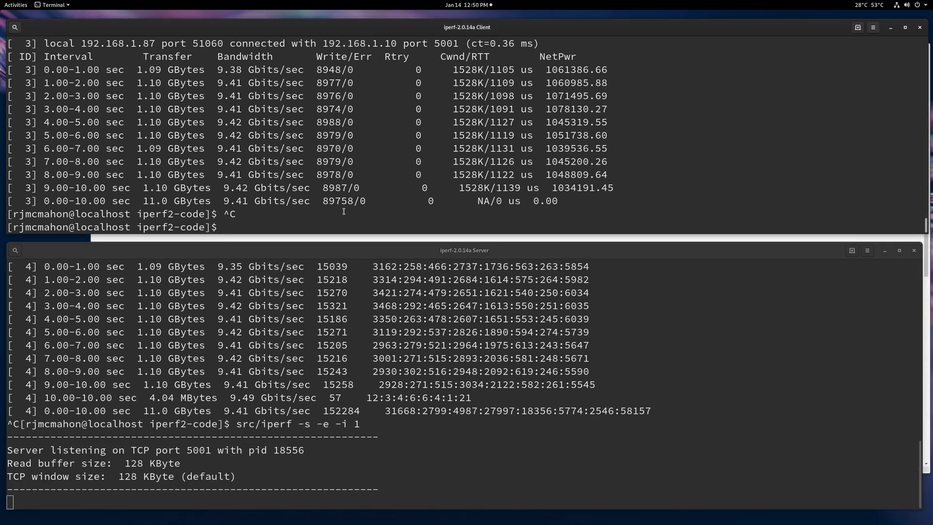
type("src/iperf -c 192.168.1.10 -e -i 1 --fq-rate 100m")
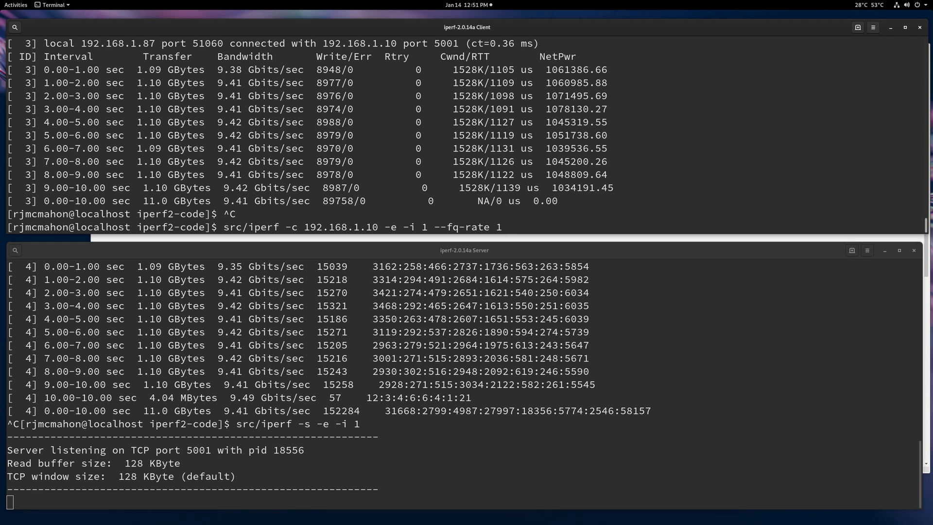
type("00m")
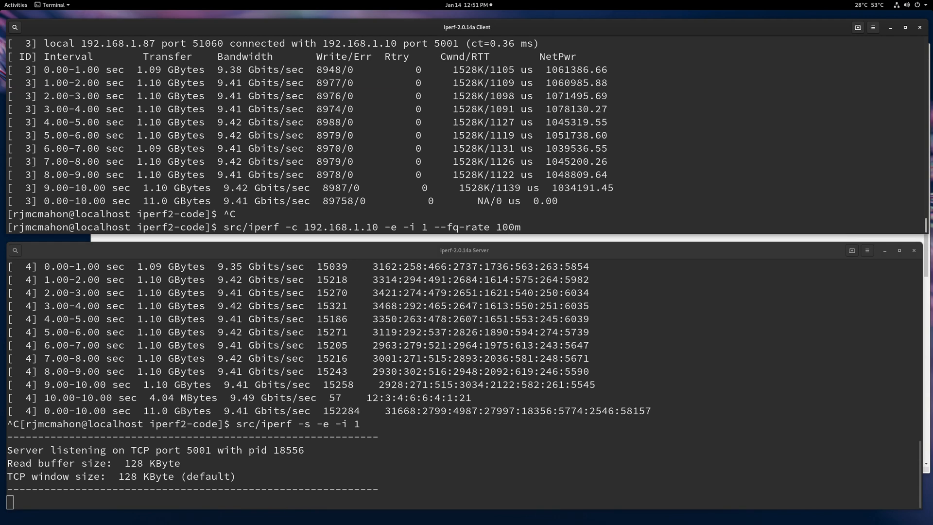